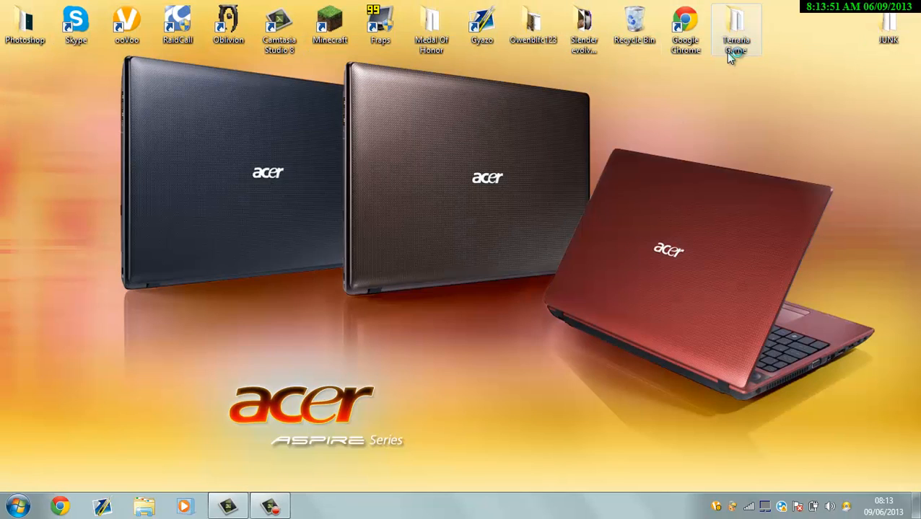
# Launch TerrariaServer.exe from the Server subfolder of the Terraria Game folder.
pyautogui.doubleClick(735, 29)
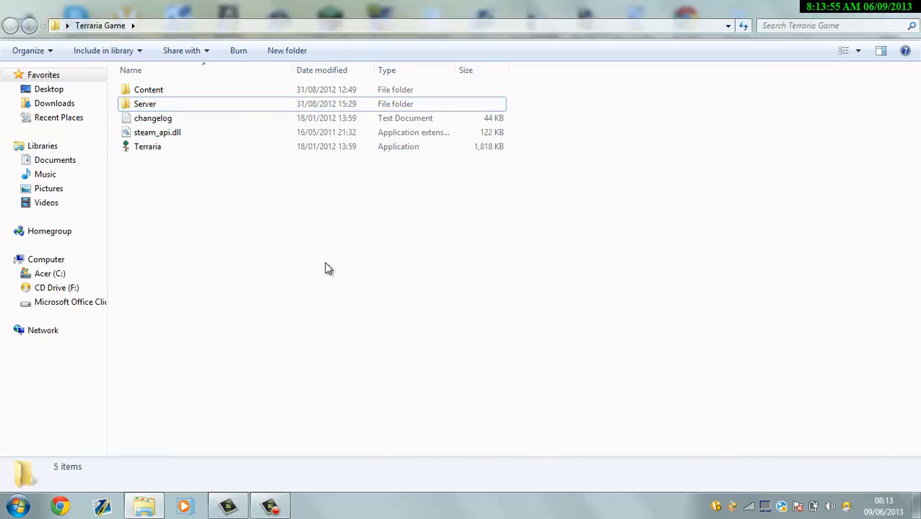
pyautogui.moveTo(220, 247)
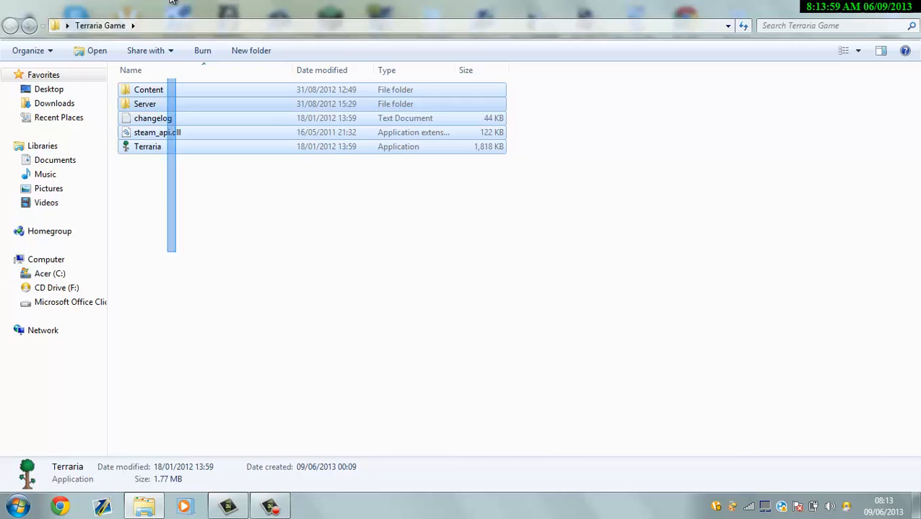
pyautogui.press('ctrl+a')
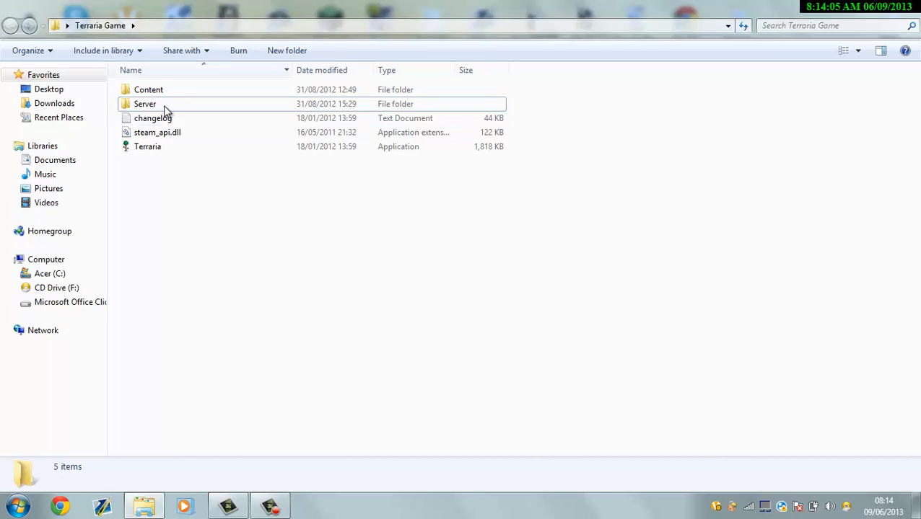
pyautogui.doubleClick(144, 103)
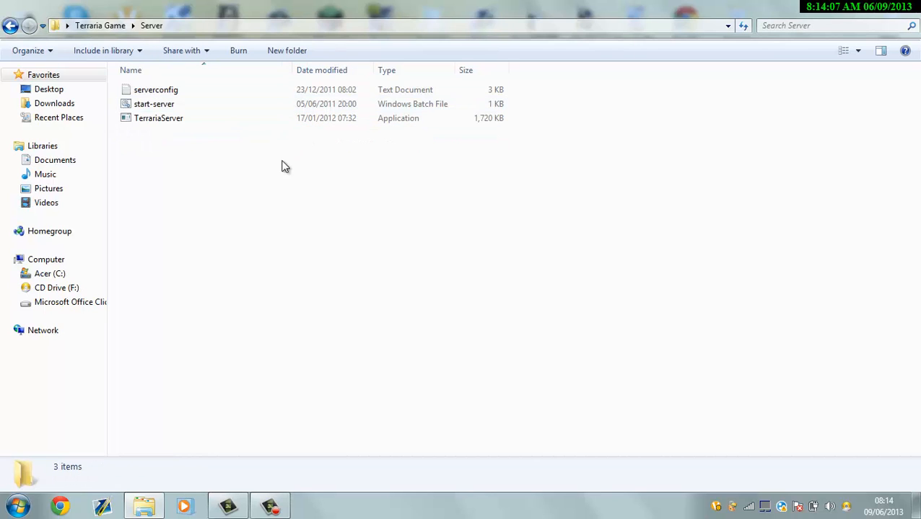
pyautogui.doubleClick(158, 118)
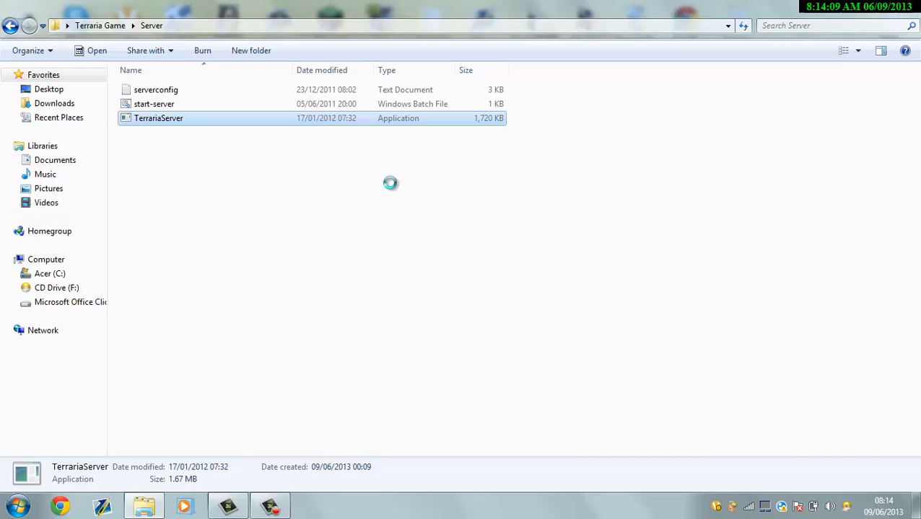
pyautogui.rightClick(158, 118)
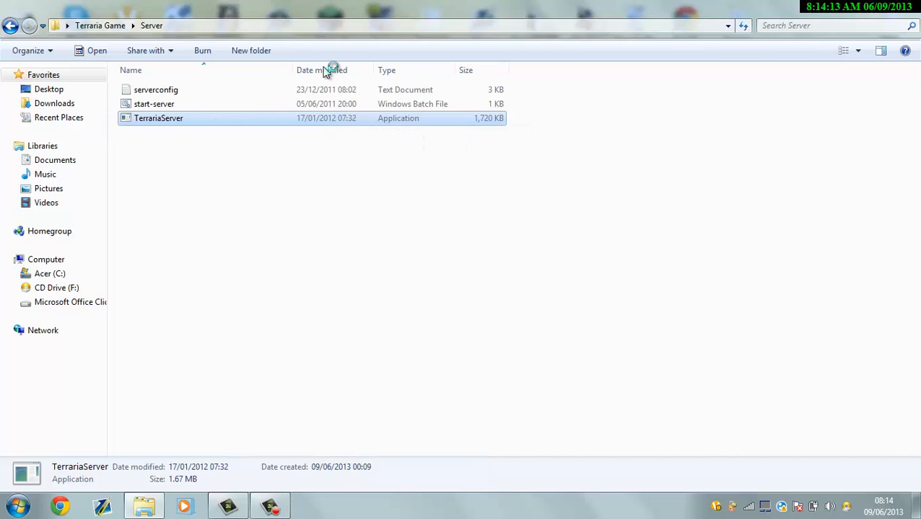
pyautogui.doubleClick(158, 118)
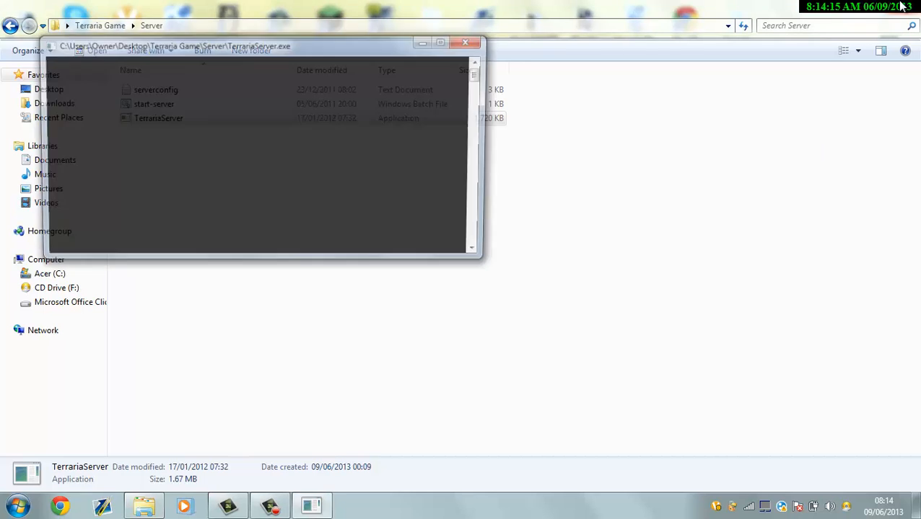
# Enter 'Tutorial Server' as the new world name at the server console prompt.
pyautogui.doubleClick(158, 118)
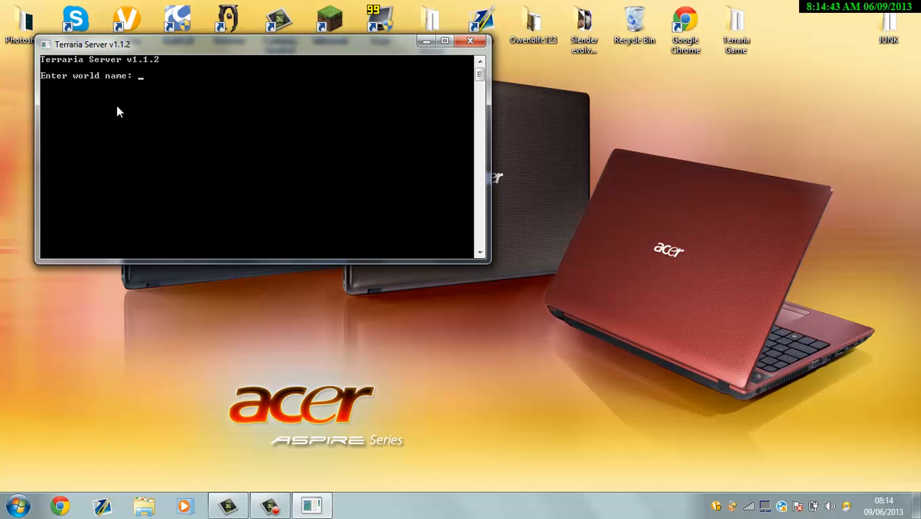
pyautogui.write('Tut')
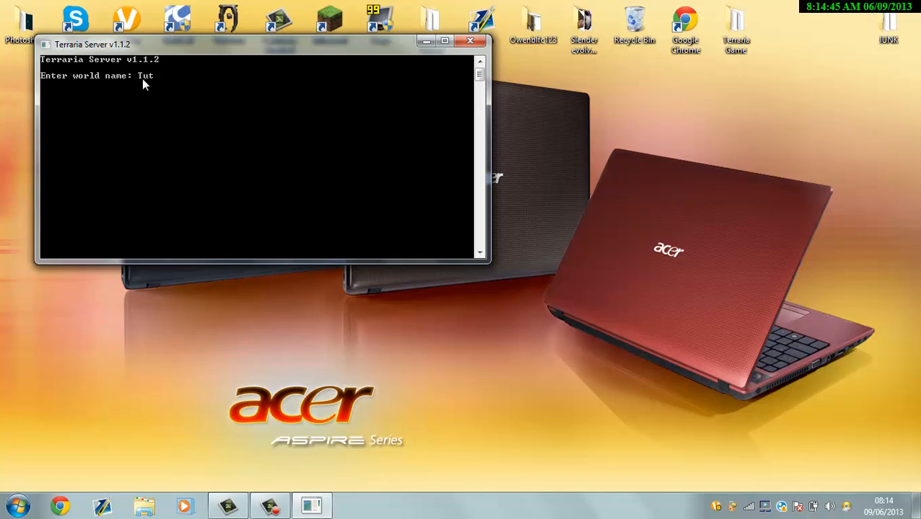
pyautogui.write('orial')
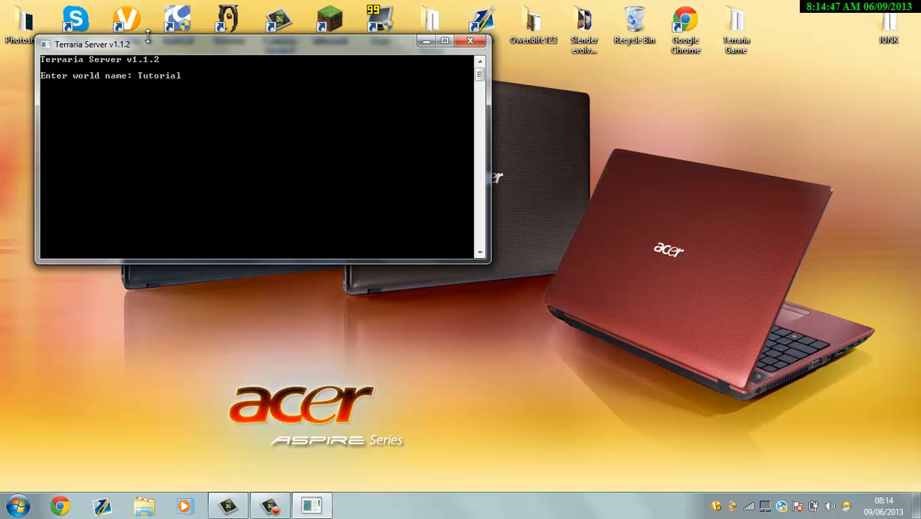
pyautogui.write('Server')
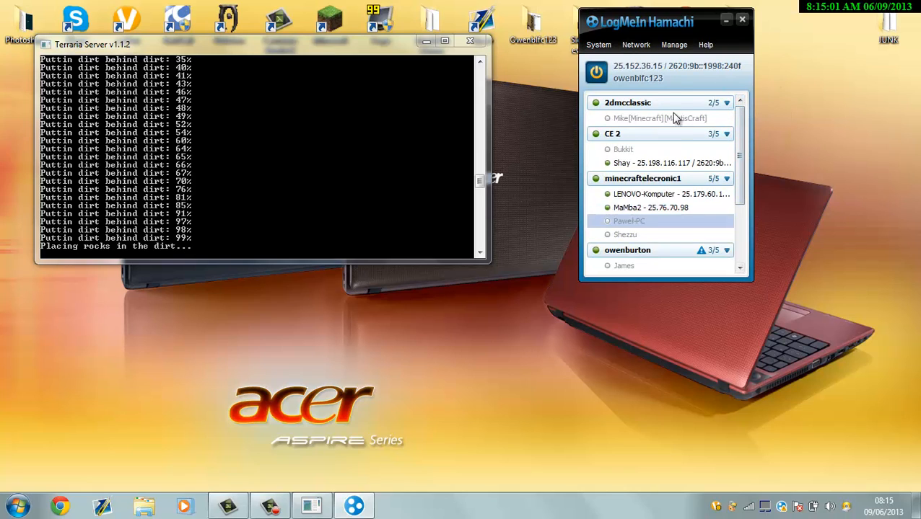
pyautogui.moveTo(663, 88)
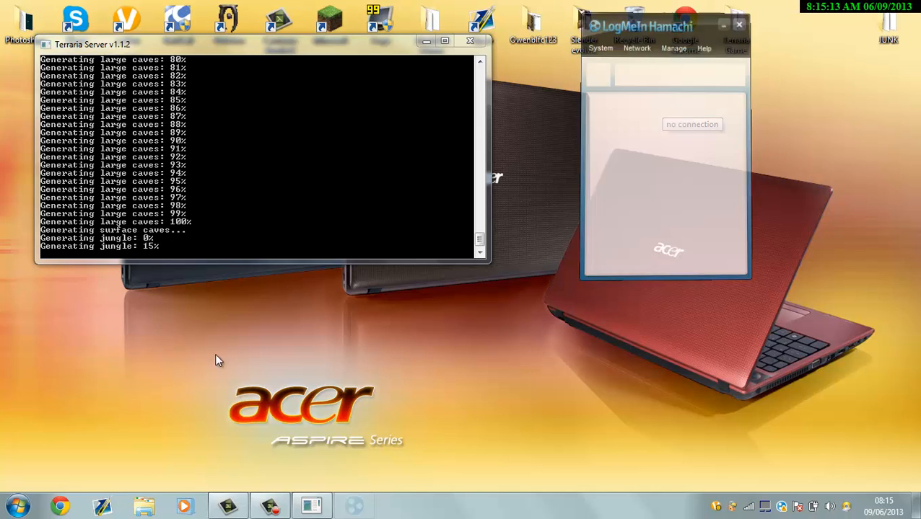
# Read Hamachi address 25.152.36.15 from a member chat, then close chat and Hamachi.
pyautogui.click(738, 23)
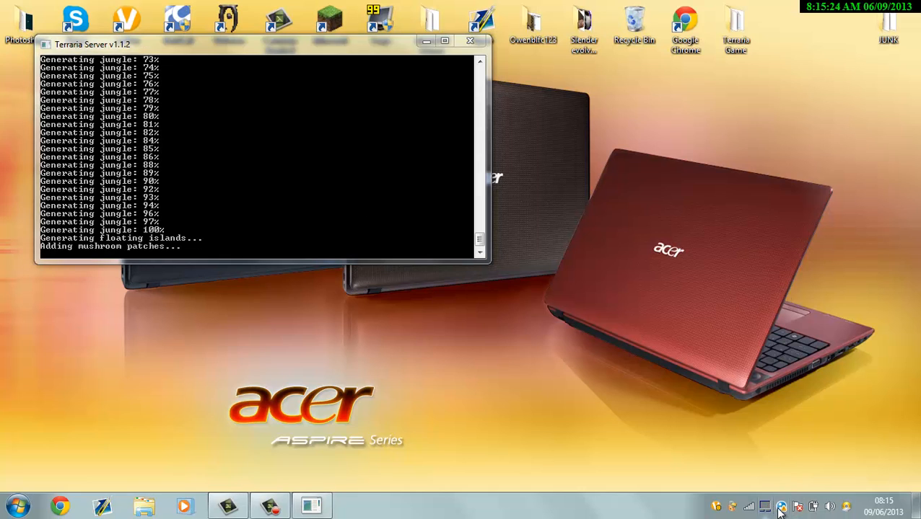
pyautogui.click(353, 506)
pyautogui.write('25.152.36.15')
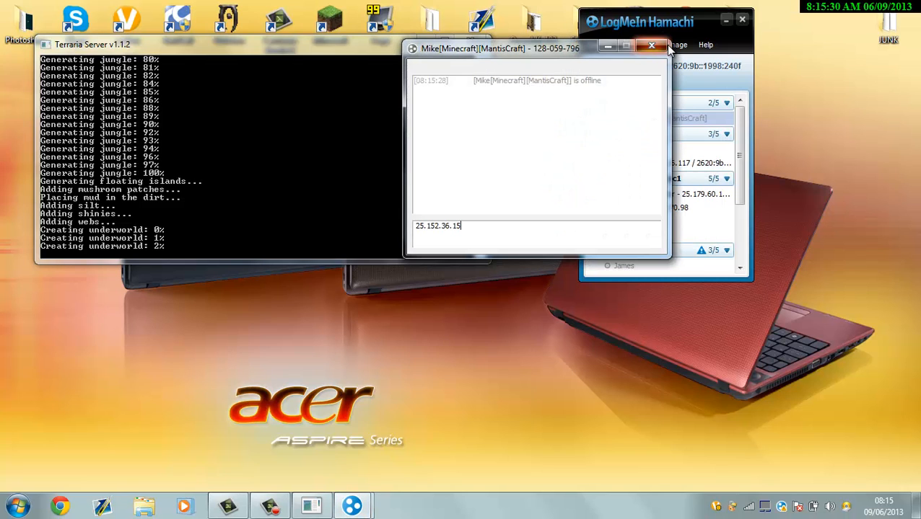
pyautogui.click(651, 46)
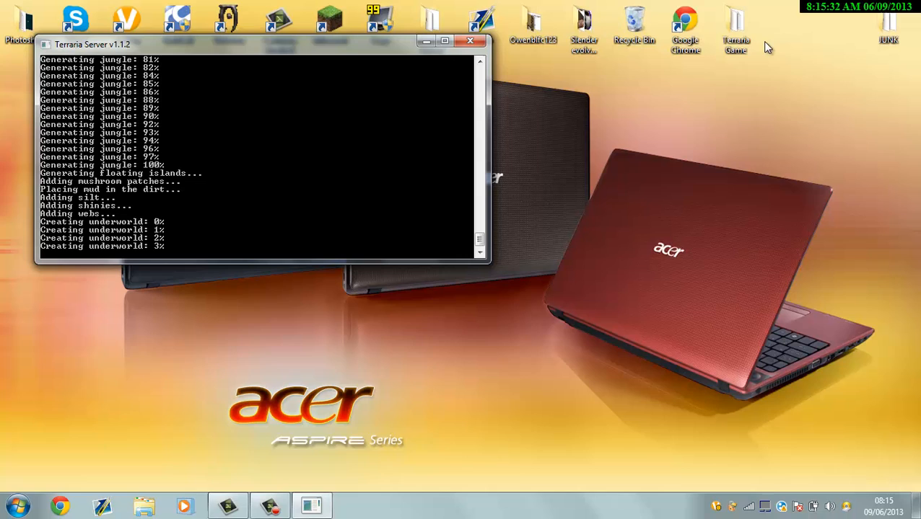
pyautogui.moveTo(347, 88)
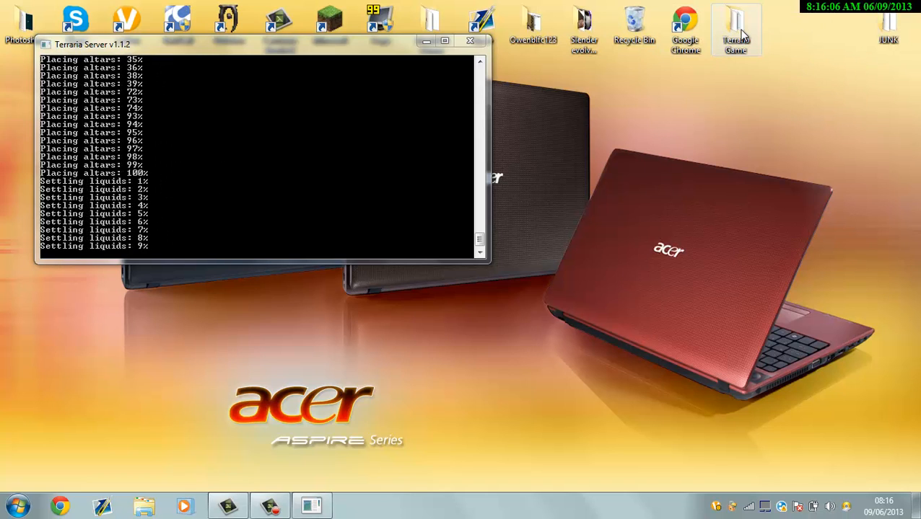
# Launch Terraria.exe from the Terraria Game folder.
pyautogui.doubleClick(736, 29)
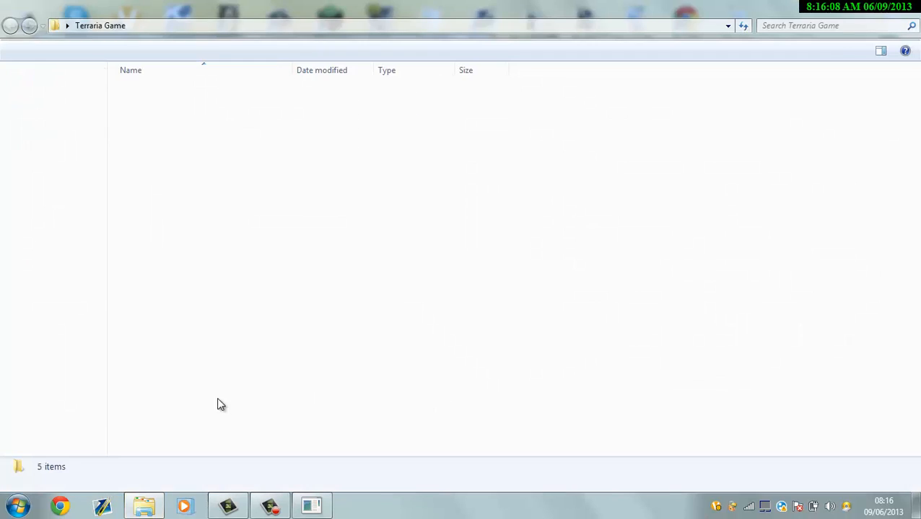
pyautogui.click(147, 147)
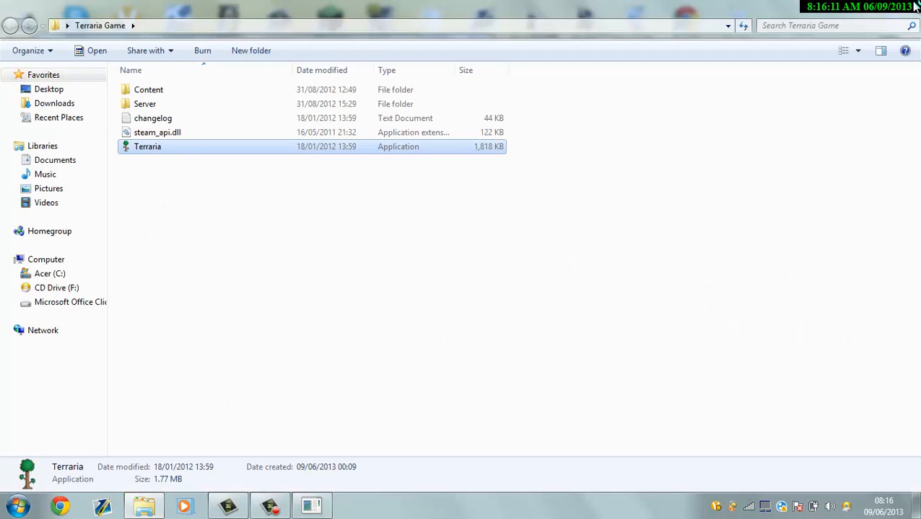
pyautogui.doubleClick(147, 146)
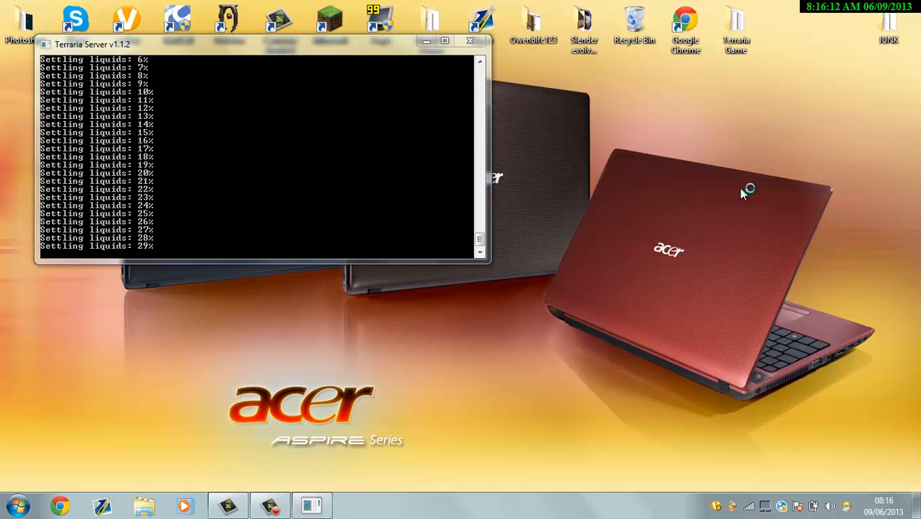
pyautogui.moveTo(64, 316)
pyautogui.write('^V')
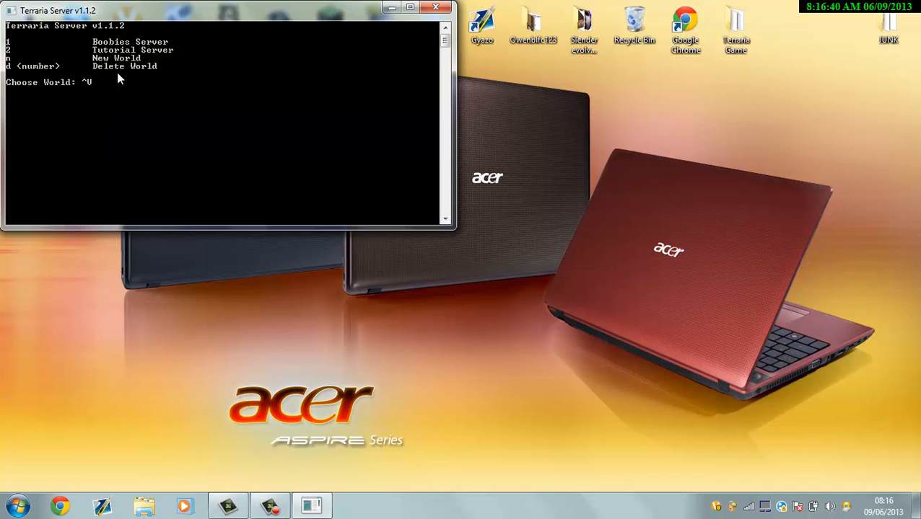
# Clear the stray prompt text and enter the server port number.
pyautogui.press('ctrl+u')
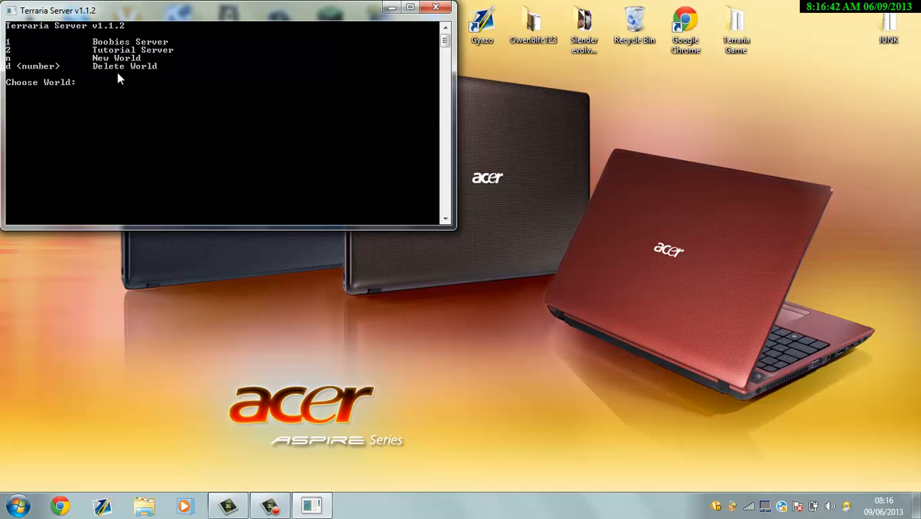
pyautogui.write('2')
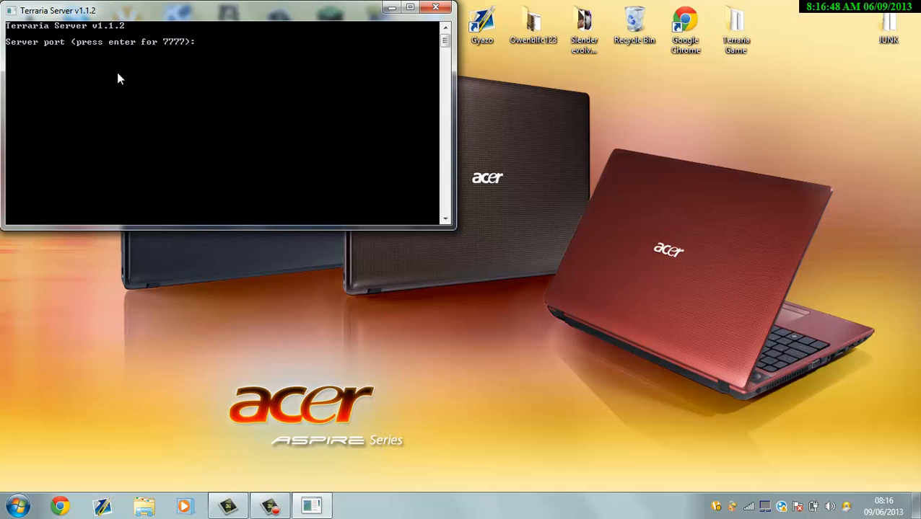
pyautogui.write('25')
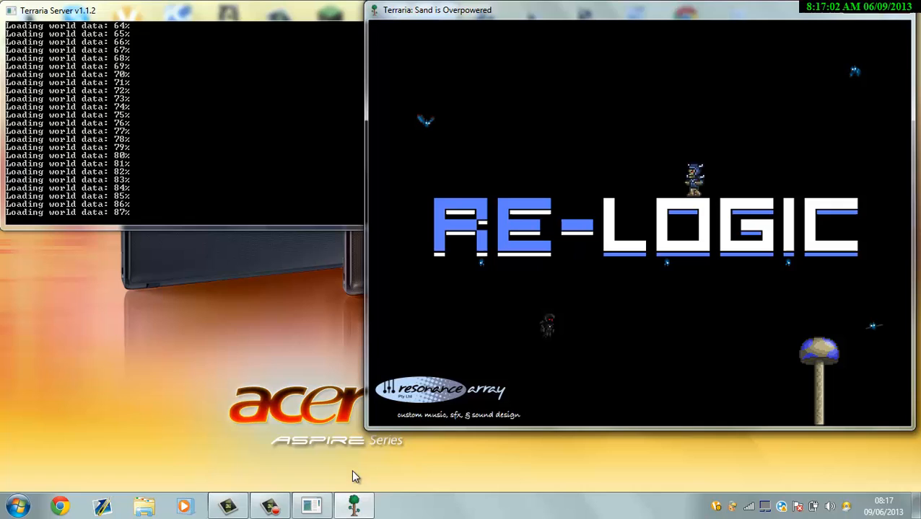
# Move the Hamachi network list to the lower left beside the game, and check the volume.
pyautogui.click(396, 505)
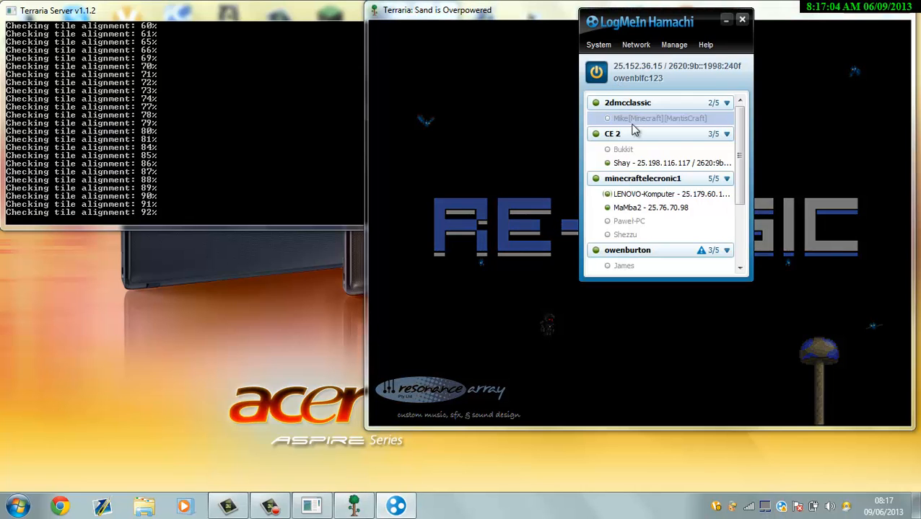
pyautogui.moveTo(638, 21); pyautogui.dragTo(151, 212)
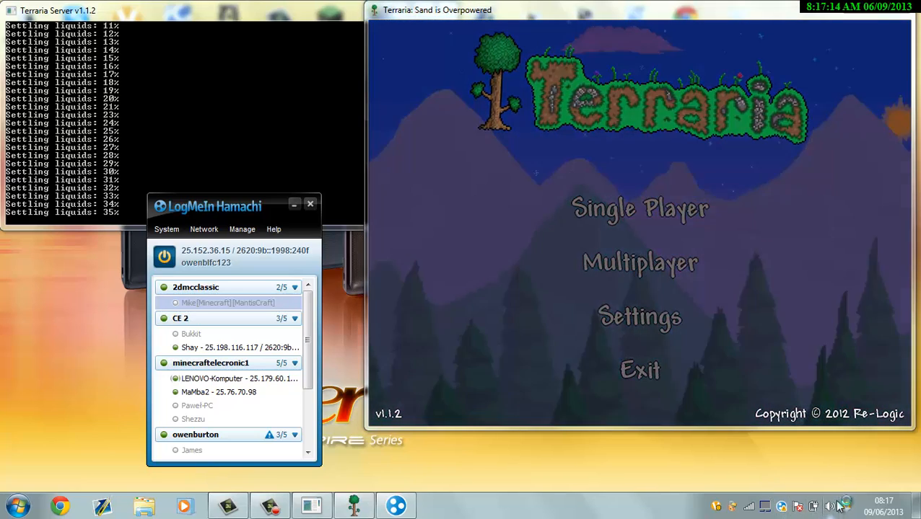
pyautogui.moveTo(826, 484)
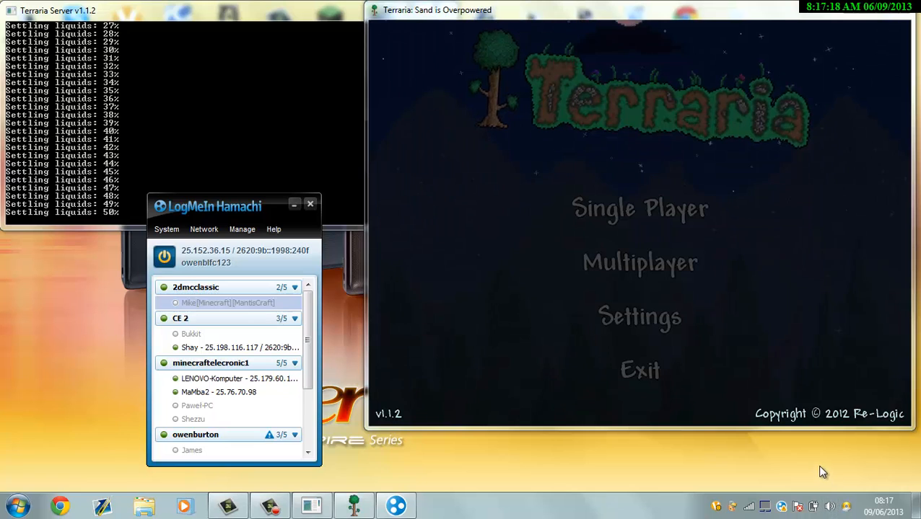
pyautogui.click(829, 506)
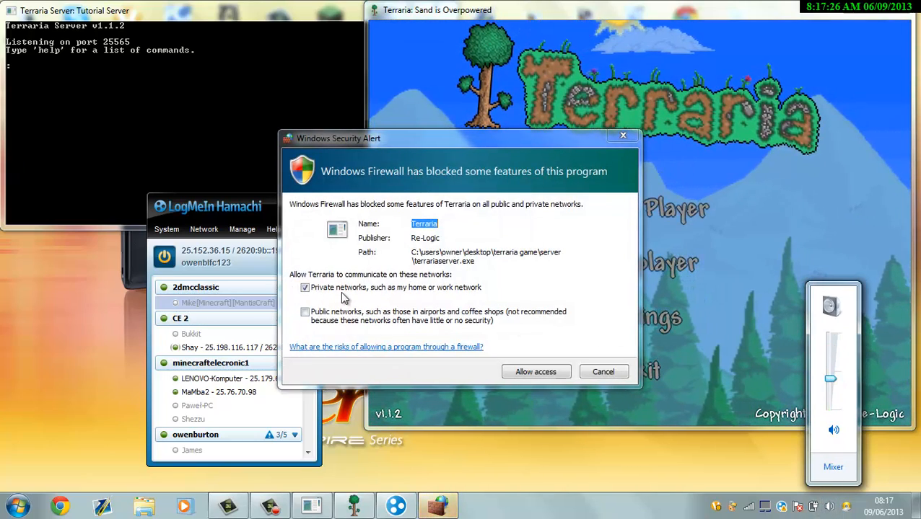
pyautogui.moveTo(541, 361)
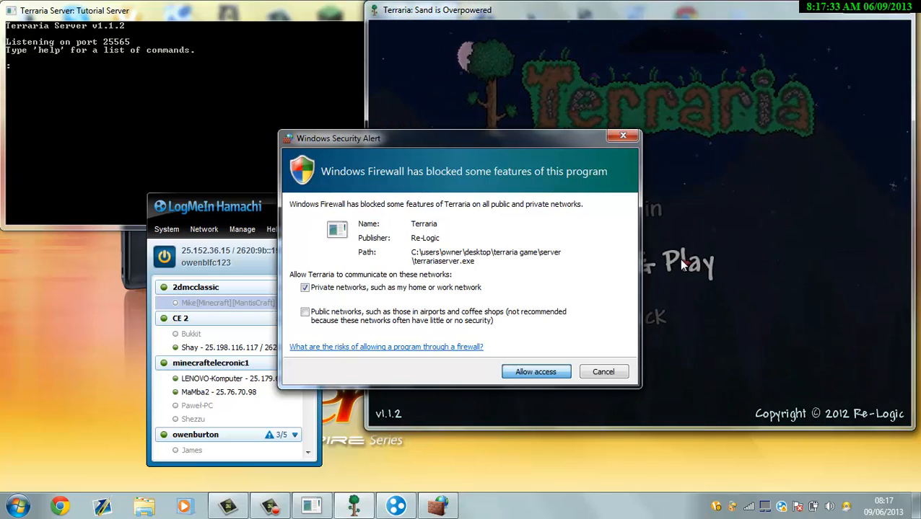
pyautogui.moveTo(437, 164)
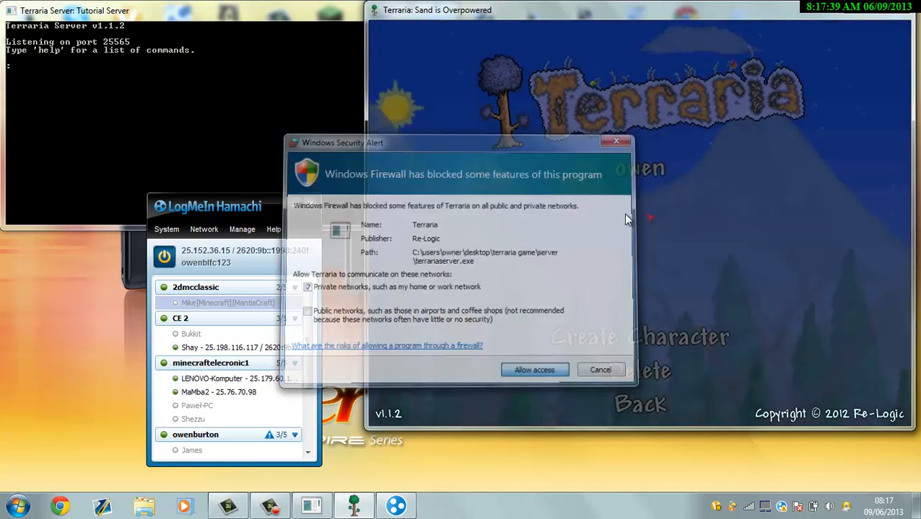
# Pick the existing character to reach the server IP entry screen.
pyautogui.click(534, 369)
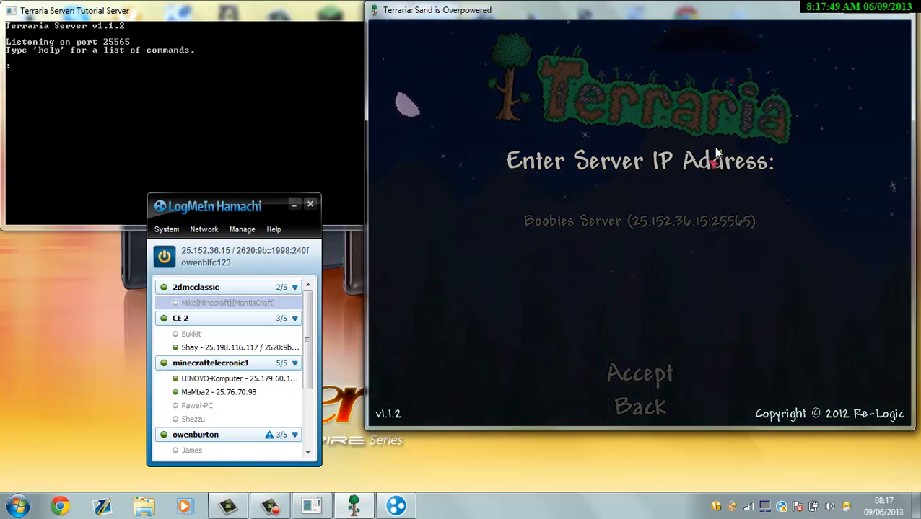
# Enter '25.' in the server IP field and open the Start menu.
pyautogui.click(638, 192)
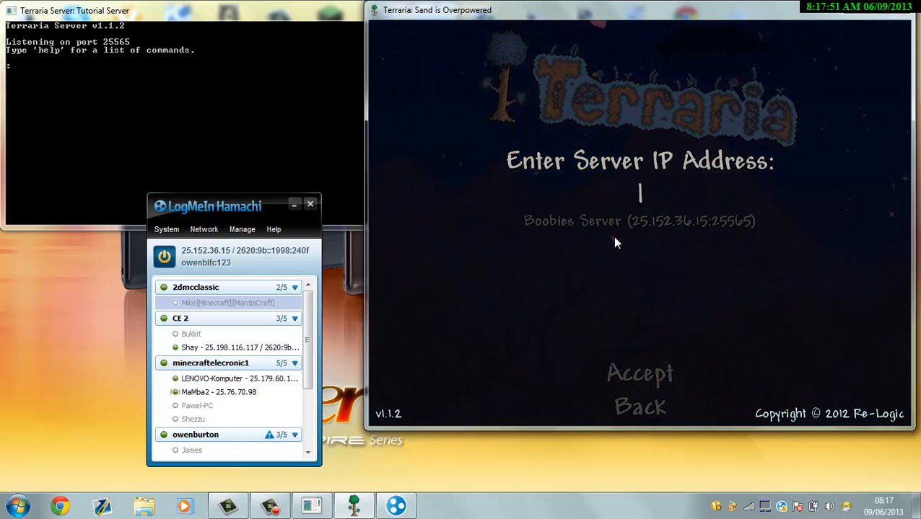
pyautogui.moveTo(786, 278)
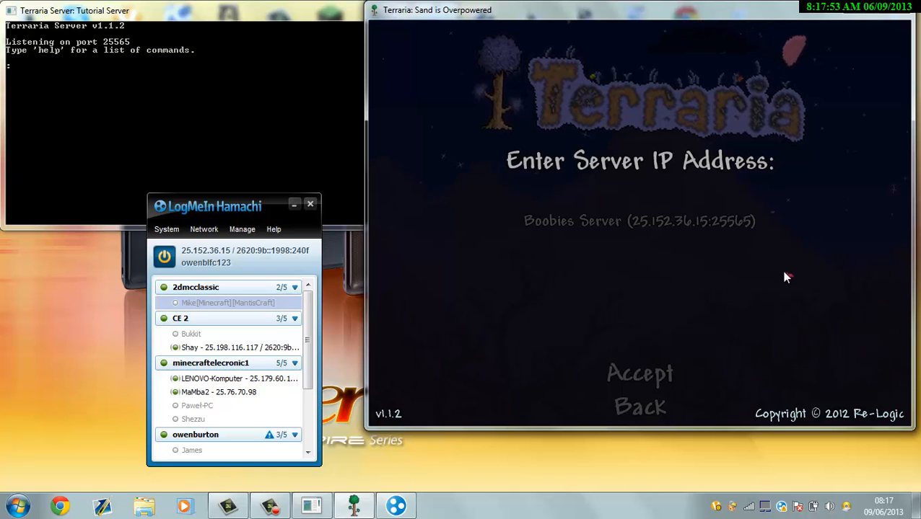
pyautogui.write('25.1')
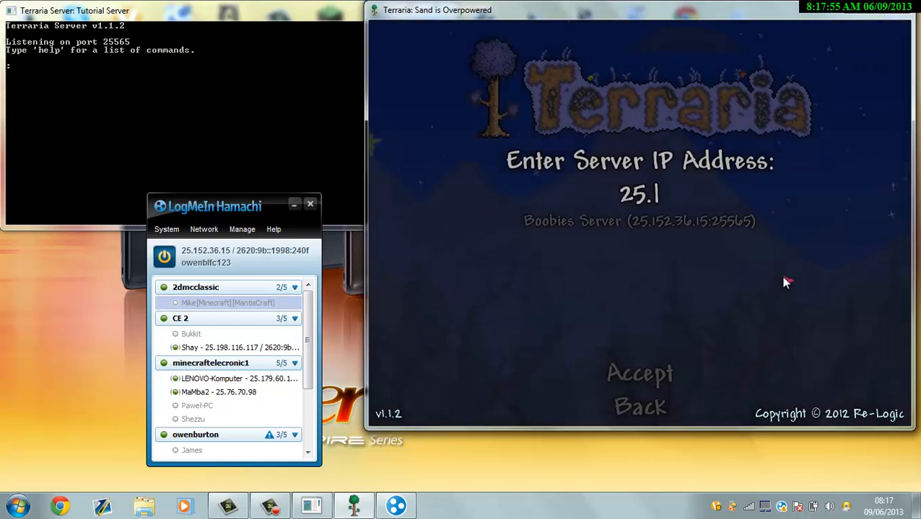
pyautogui.press('BackSpace')
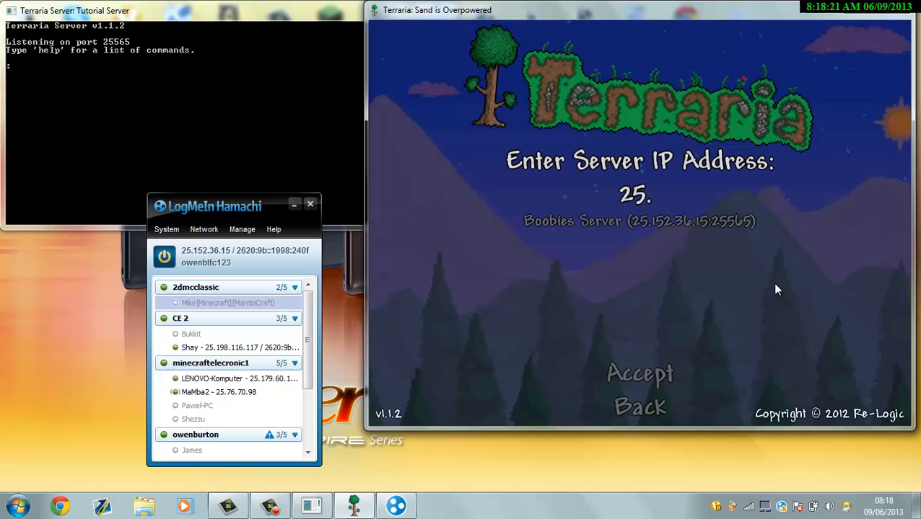
pyautogui.click(11, 505)
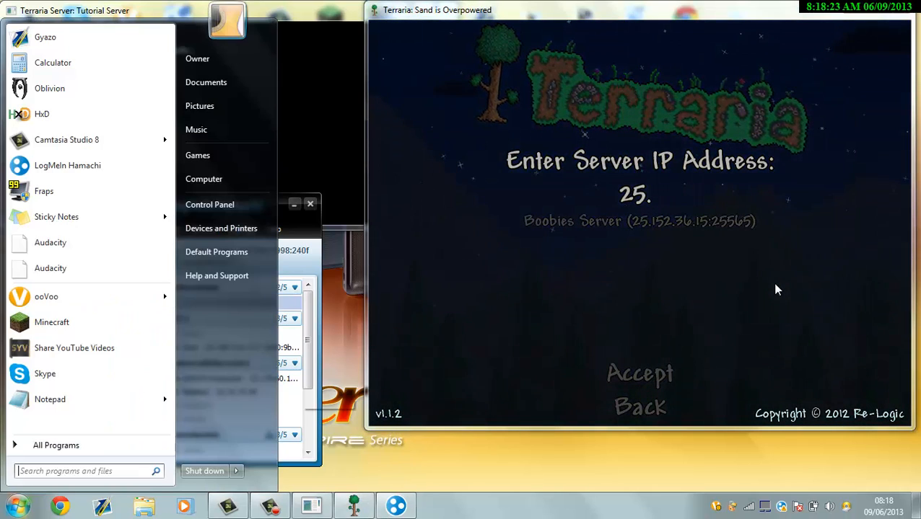
# Dismiss the Start menu and extend the server IP entry to '25.1'.
pyautogui.write('on s')
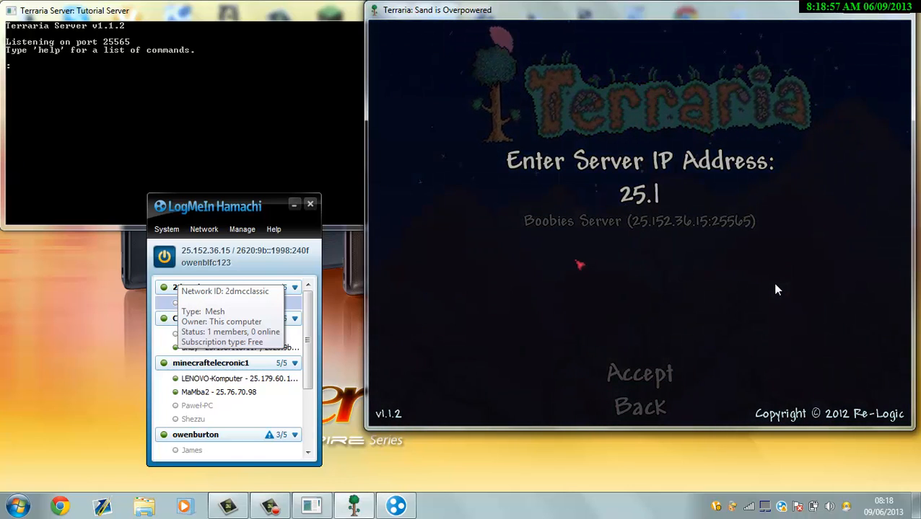
# Connect to the server, submit the password, and dismiss the 'Incorrect password' message.
pyautogui.click(639, 374)
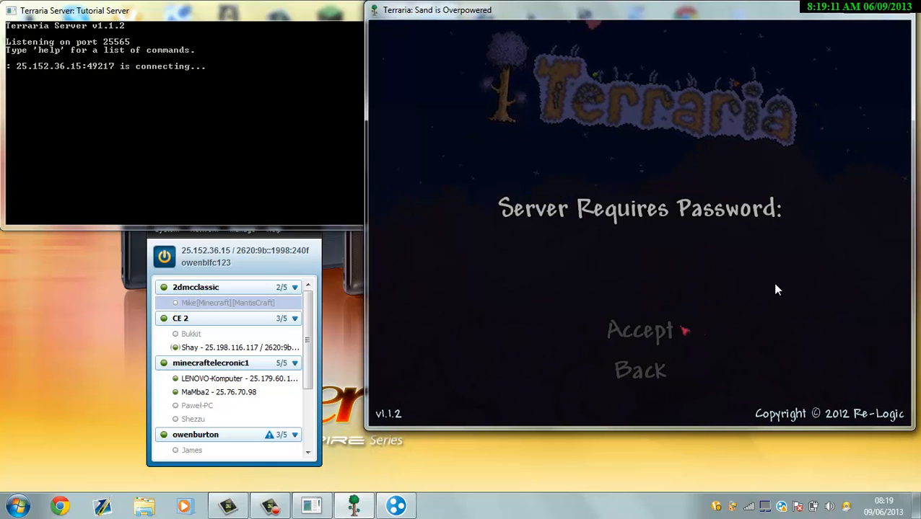
pyautogui.click(639, 330)
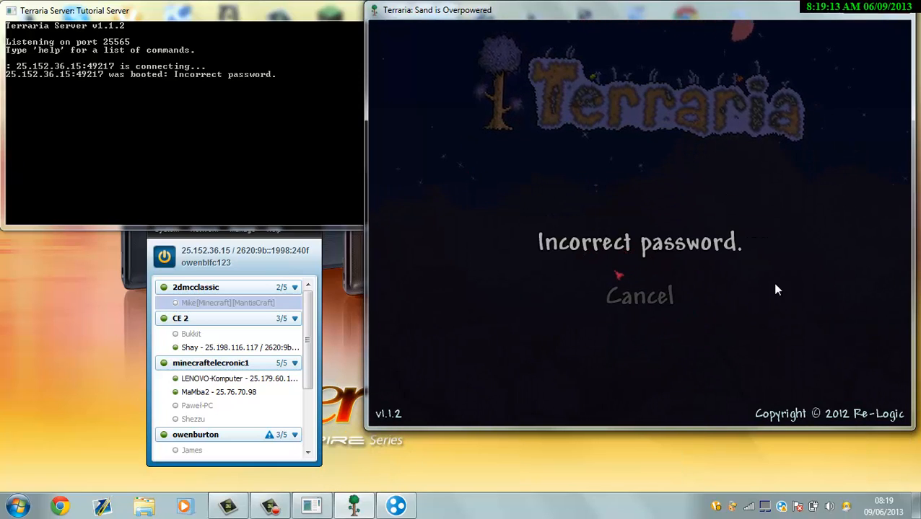
pyautogui.click(639, 297)
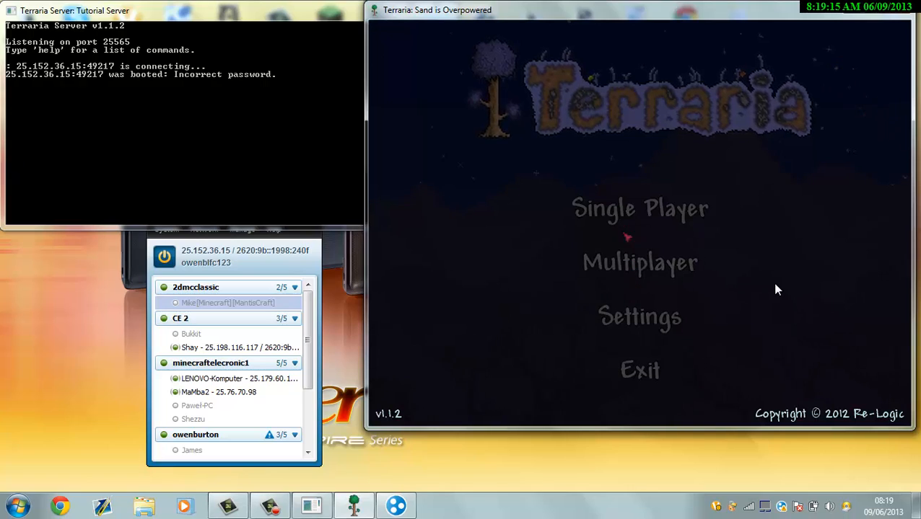
pyautogui.click(639, 262)
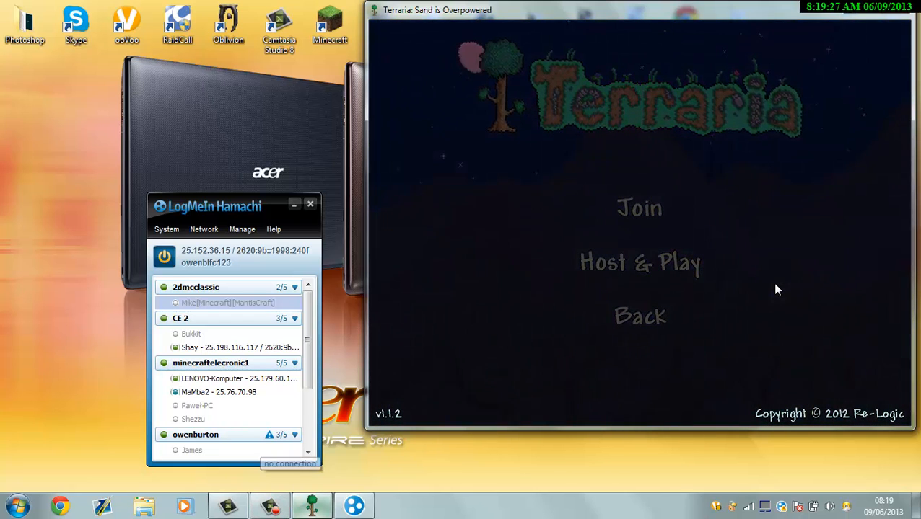
# Close the Terraria window from its taskbar button and close Hamachi.
pyautogui.rightClick(311, 505)
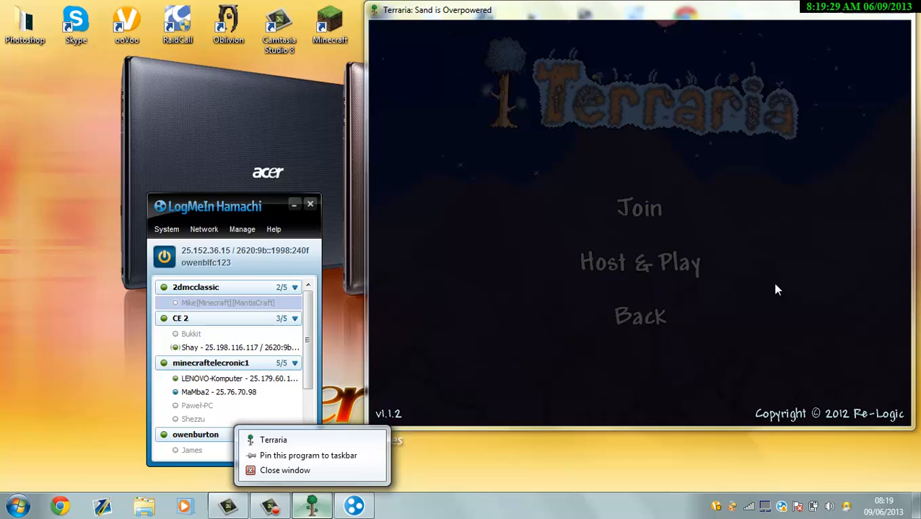
pyautogui.click(285, 470)
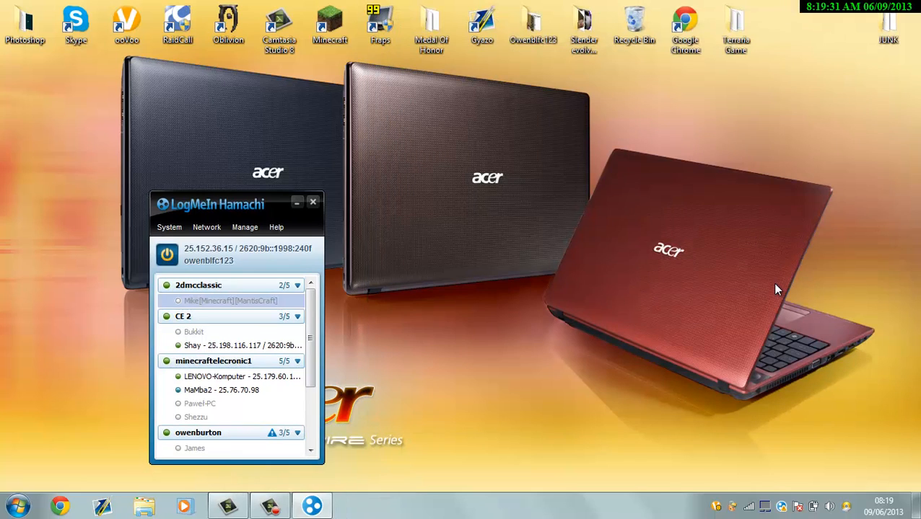
pyautogui.click(313, 202)
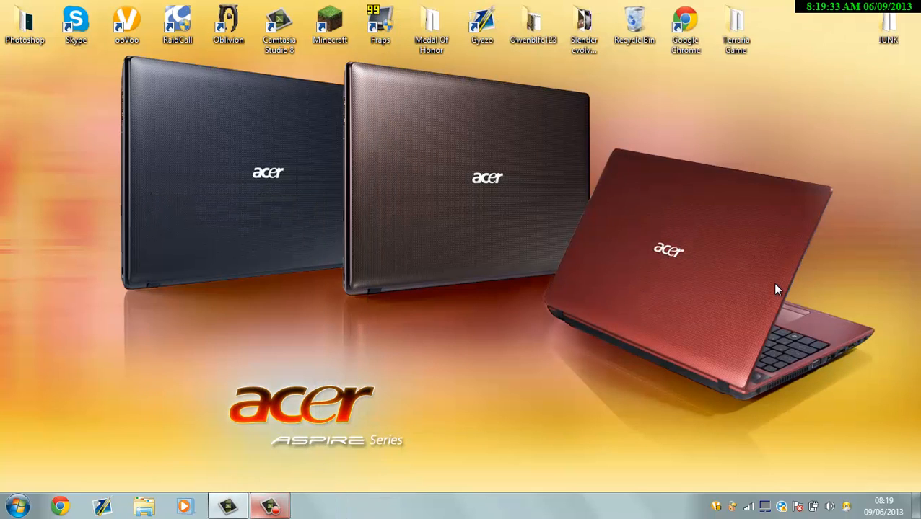